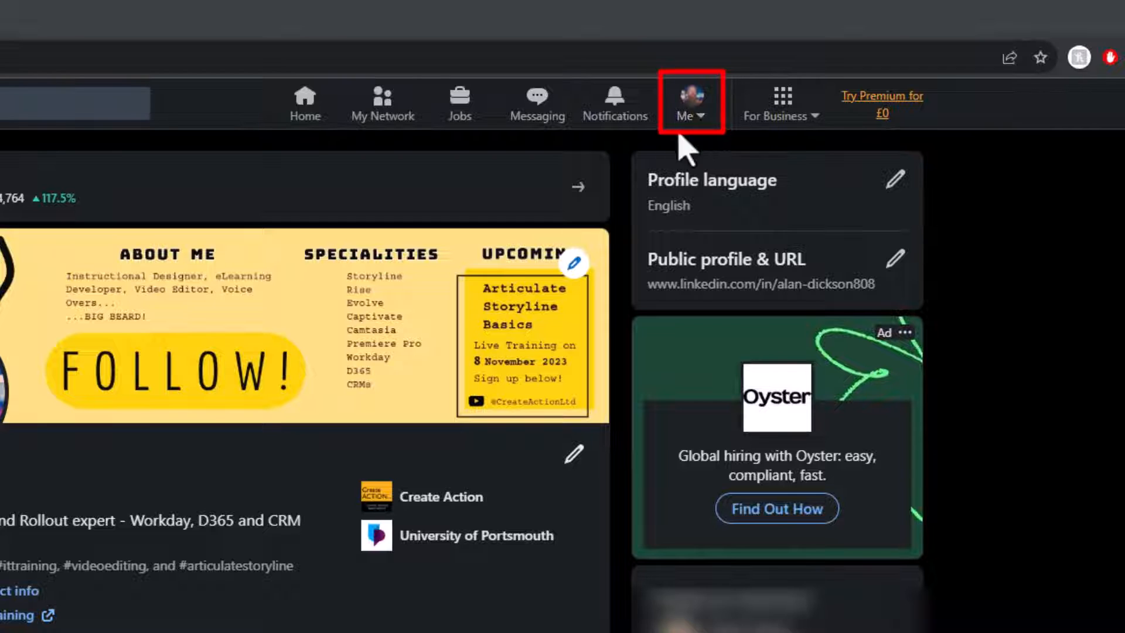
- Open the Me account menu to reach Settings & Privacy and Account preferences
click(690, 103)
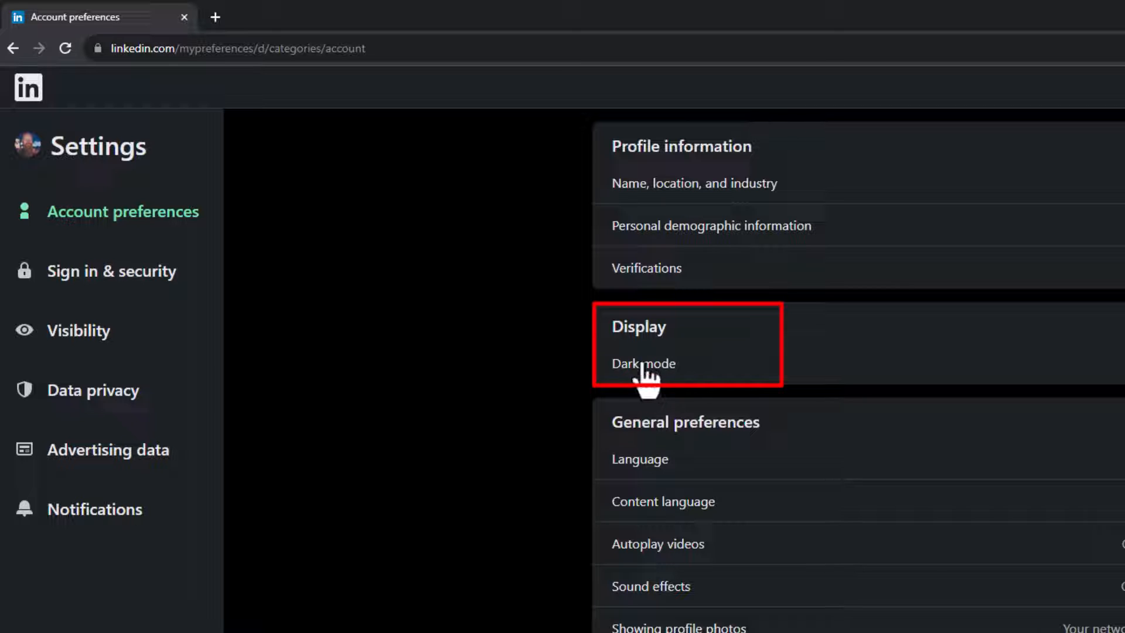
- Open the Dark mode page under Display to show device, dark and light options
click(642, 364)
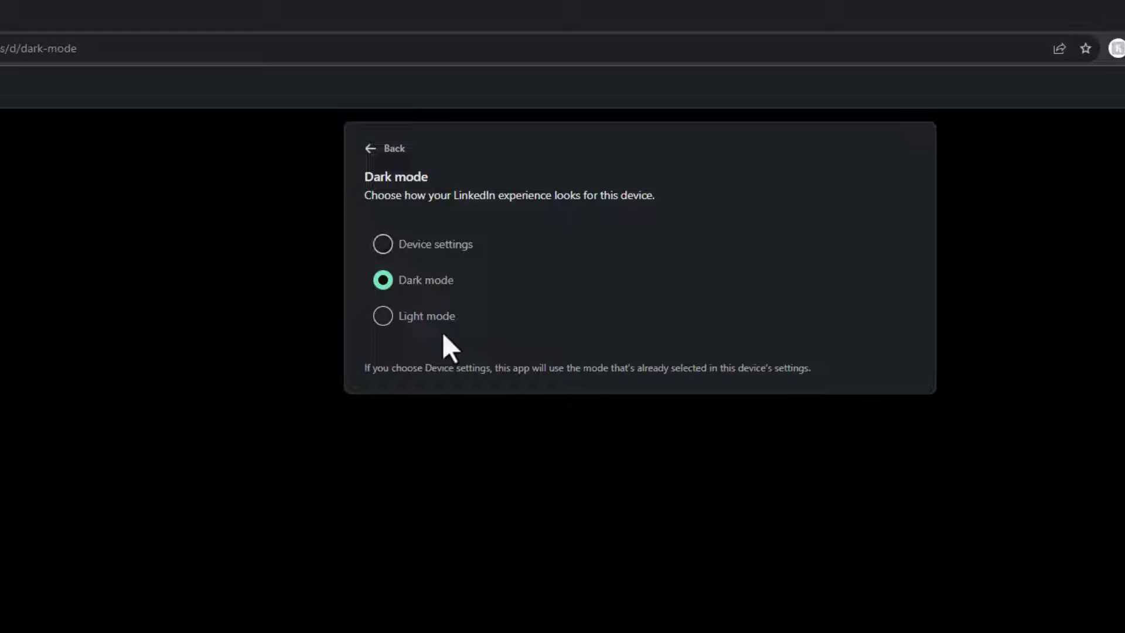
- Select Light mode so the LinkedIn interface turns light
click(383, 316)
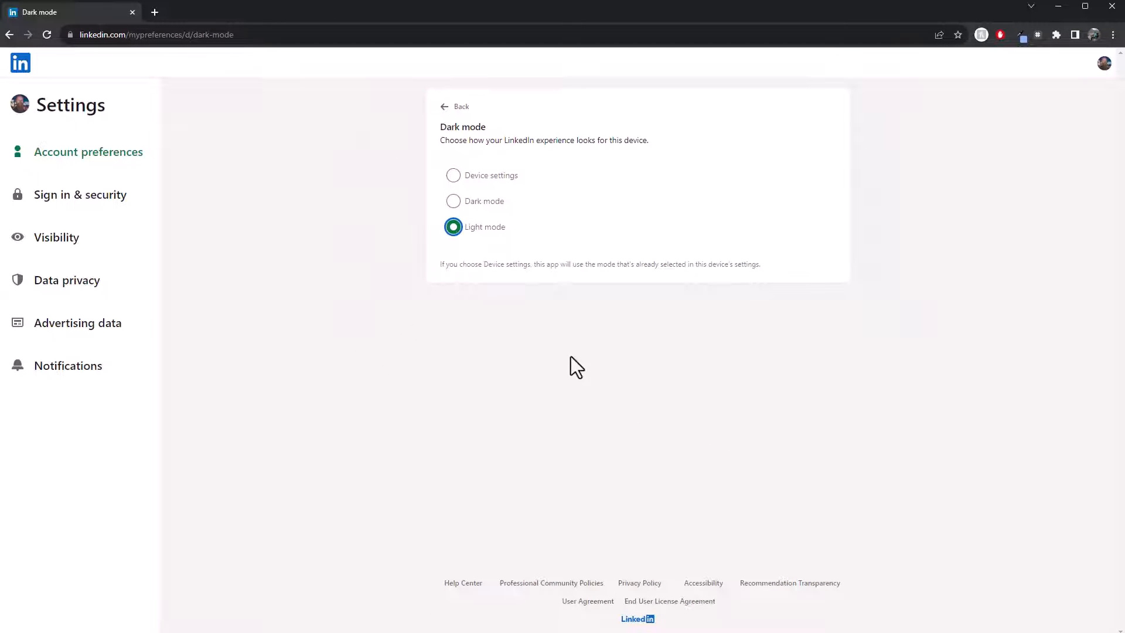
mouse_move(122, 195)
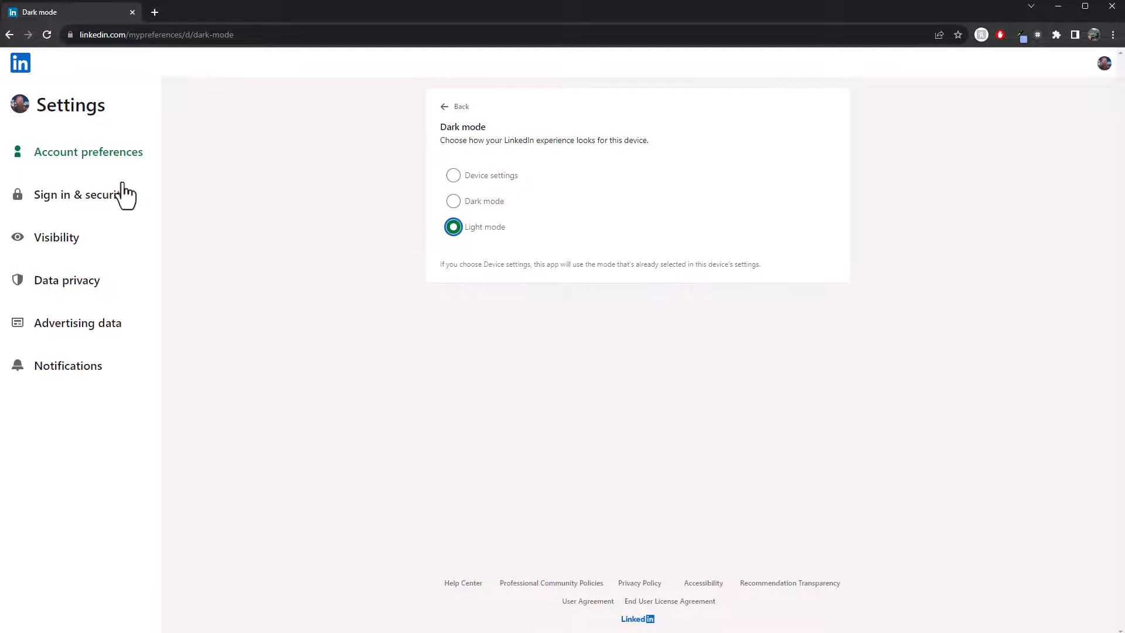
mouse_move(29, 119)
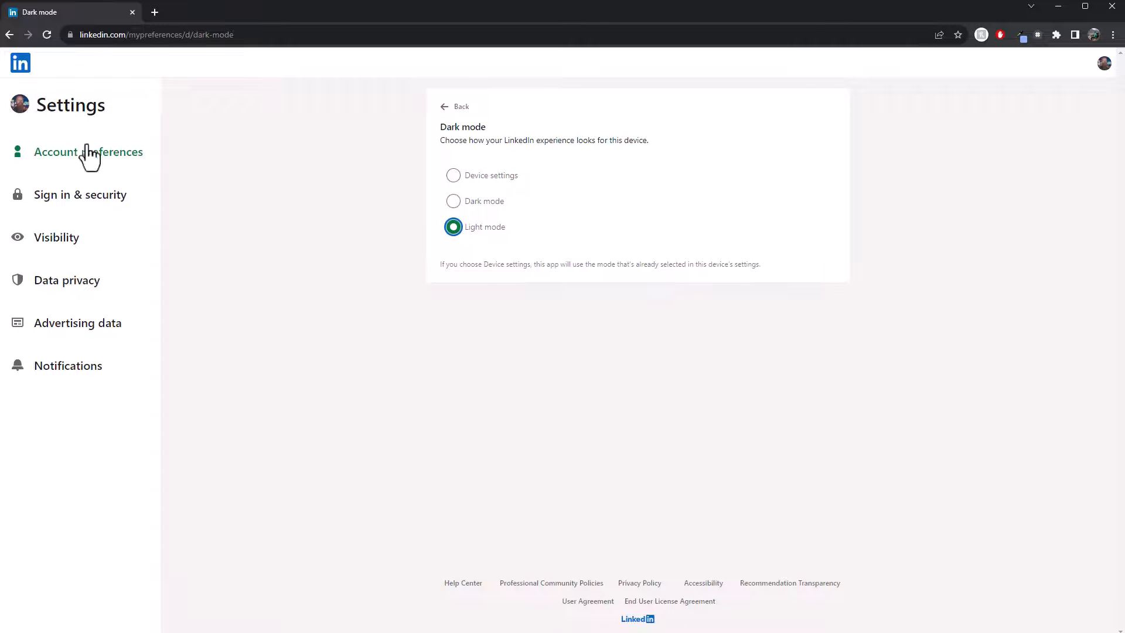
mouse_move(22, 66)
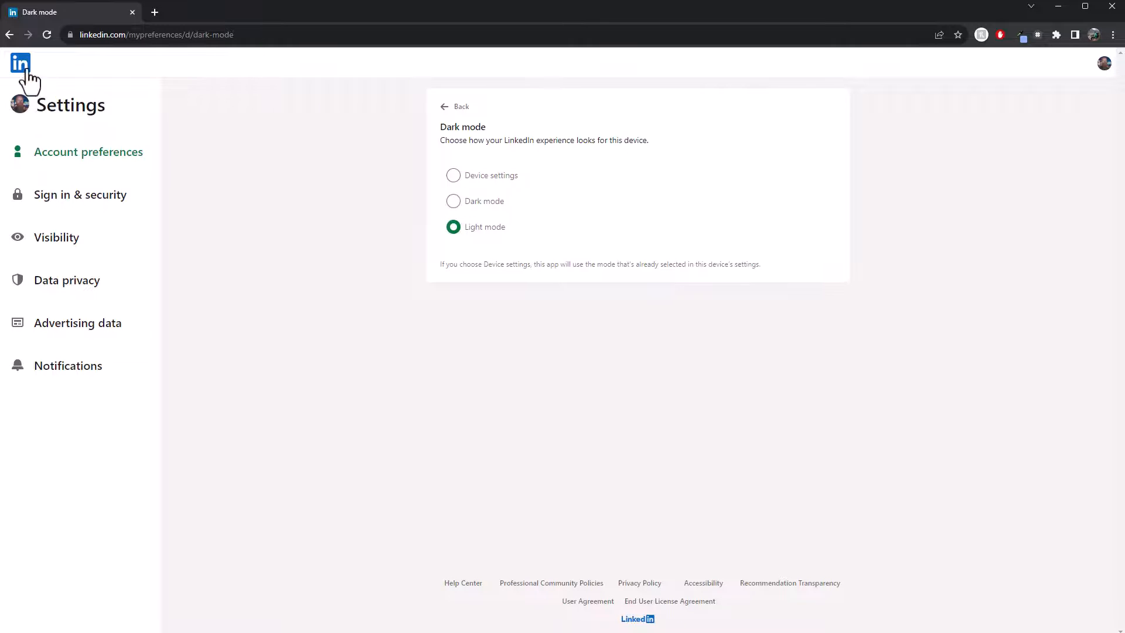
- Return via profile and Settings & Privacy to the Dark mode page, and select Dark mode
click(1104, 63)
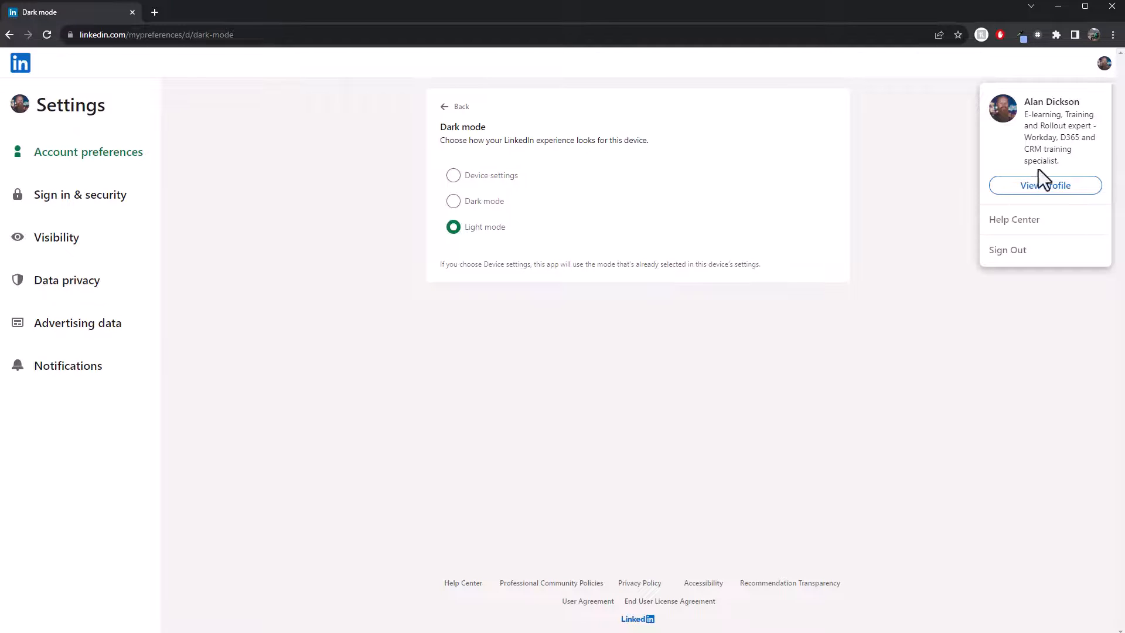
click(1045, 185)
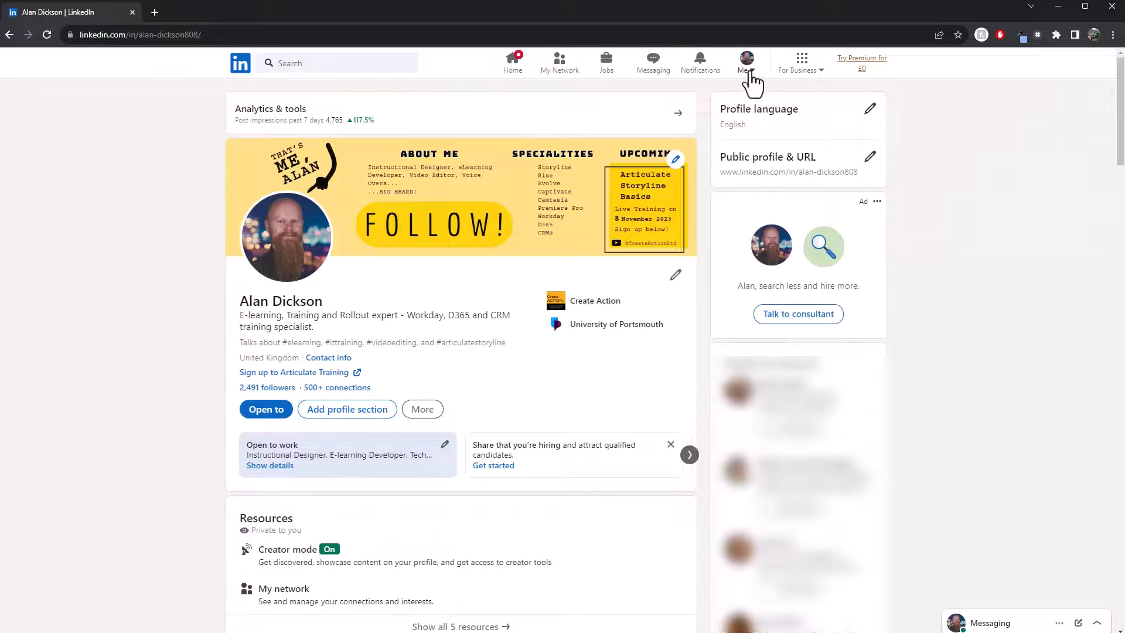
click(746, 59)
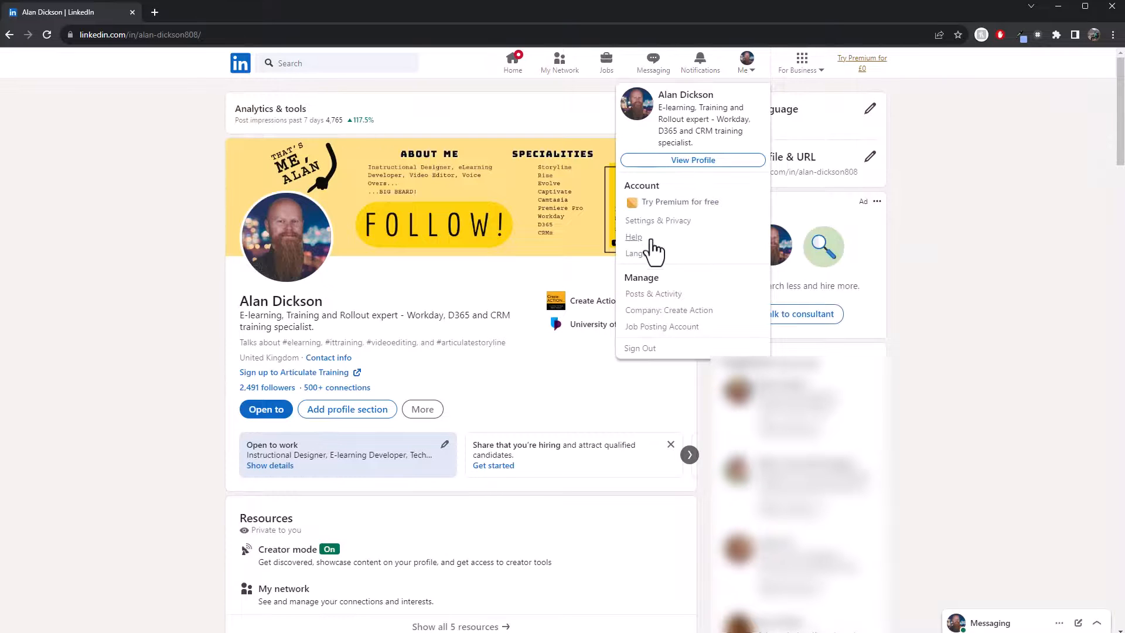
click(657, 221)
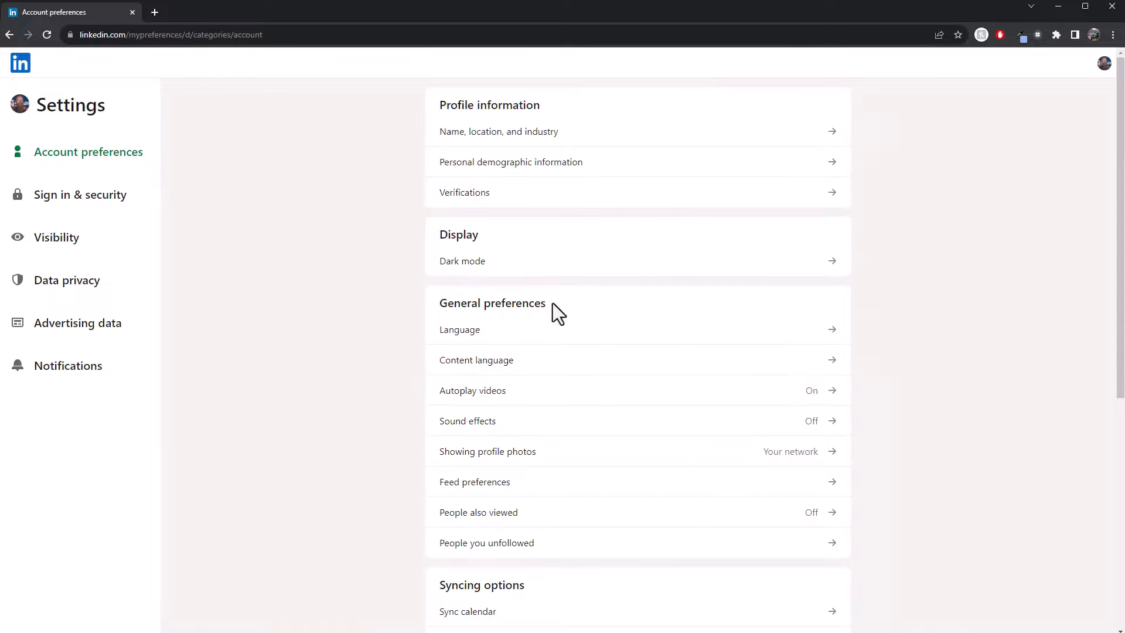
click(463, 260)
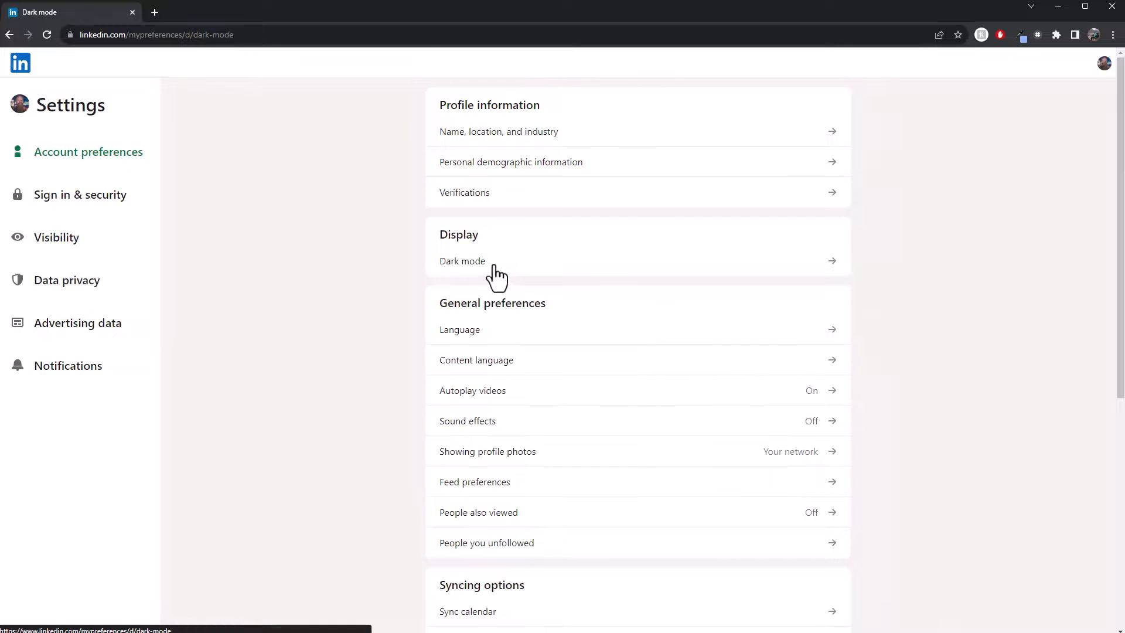
click(462, 260)
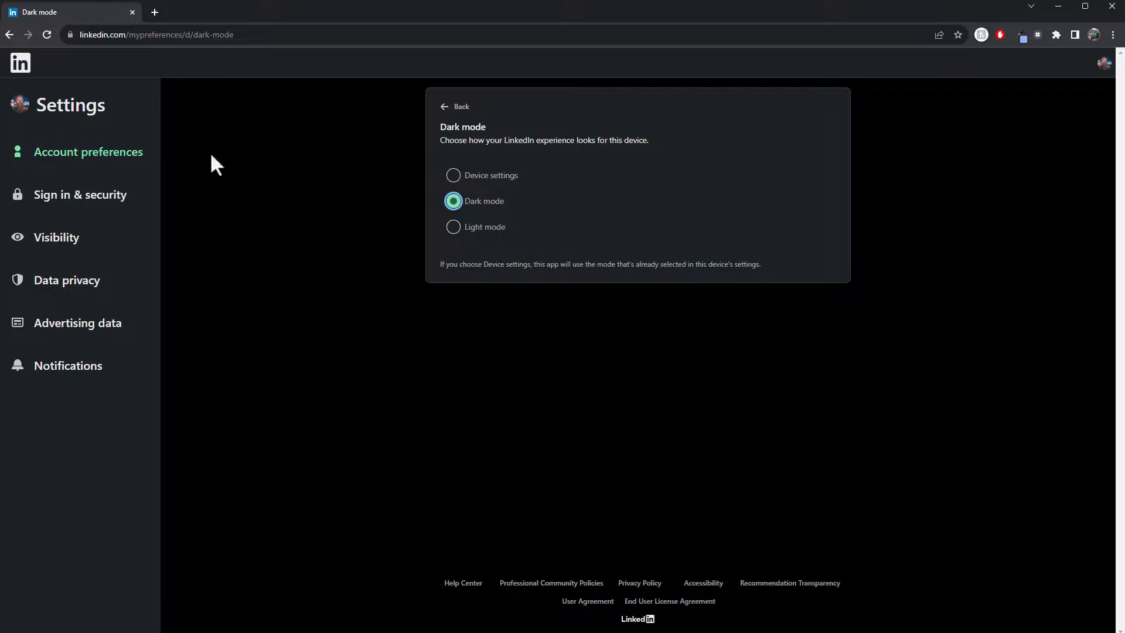
mouse_move(1105, 63)
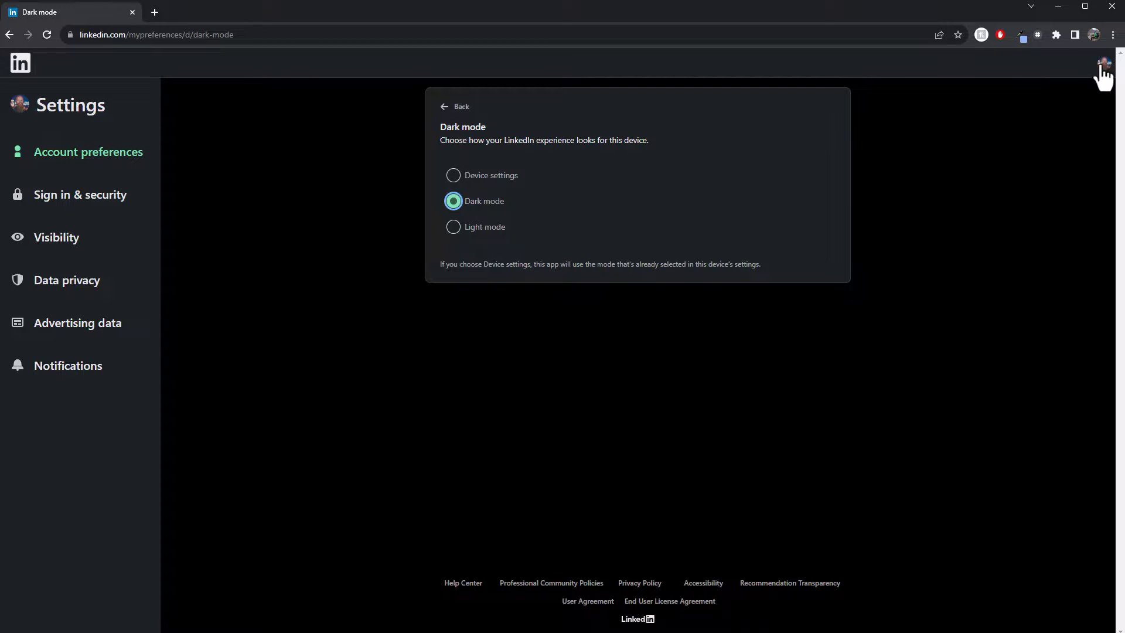